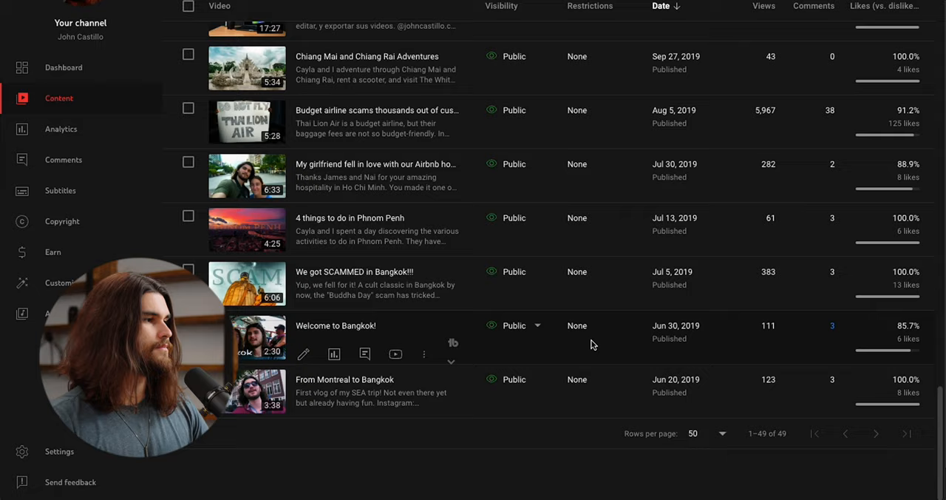
Scroll the content list and switch via the sidebar to the channel Analytics growth view
scroll(up, 3)
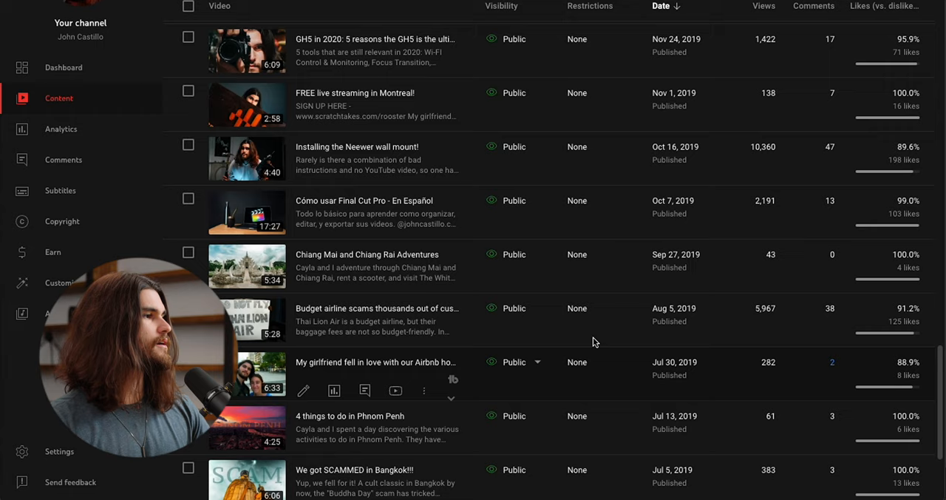
scroll(down, 3)
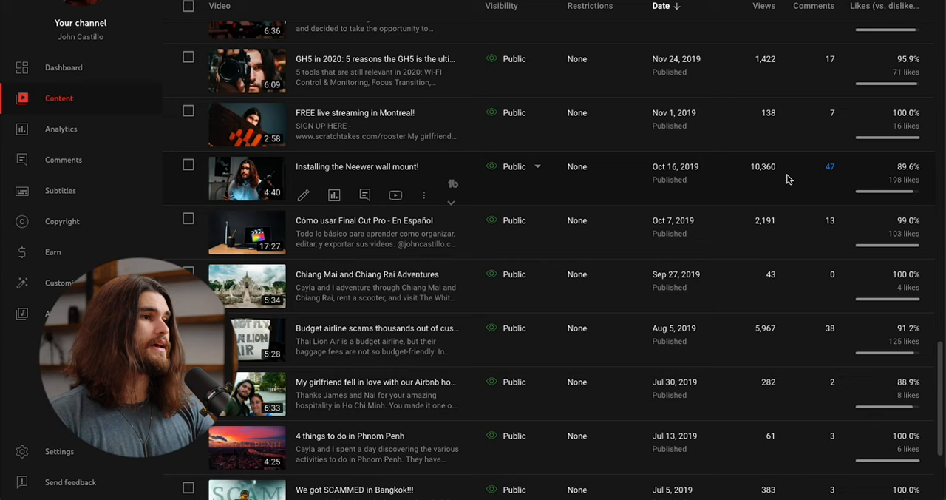
click(61, 128)
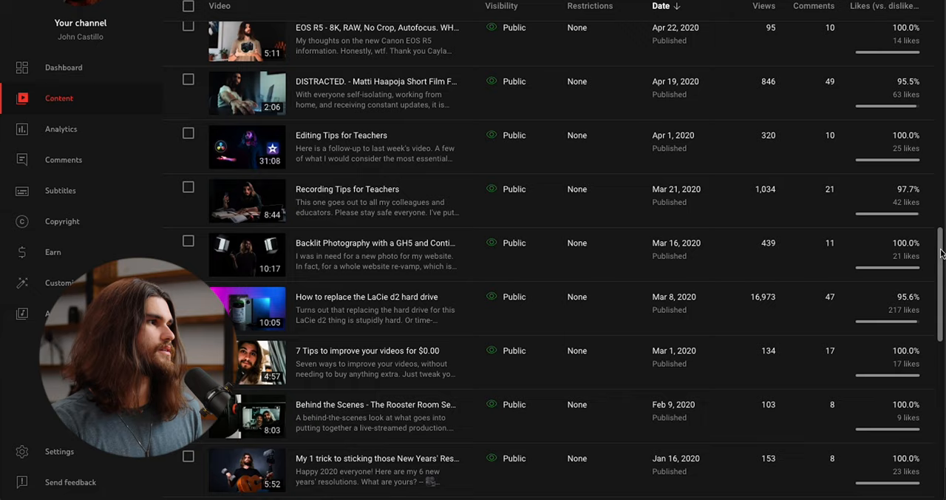
scroll(up, 3)
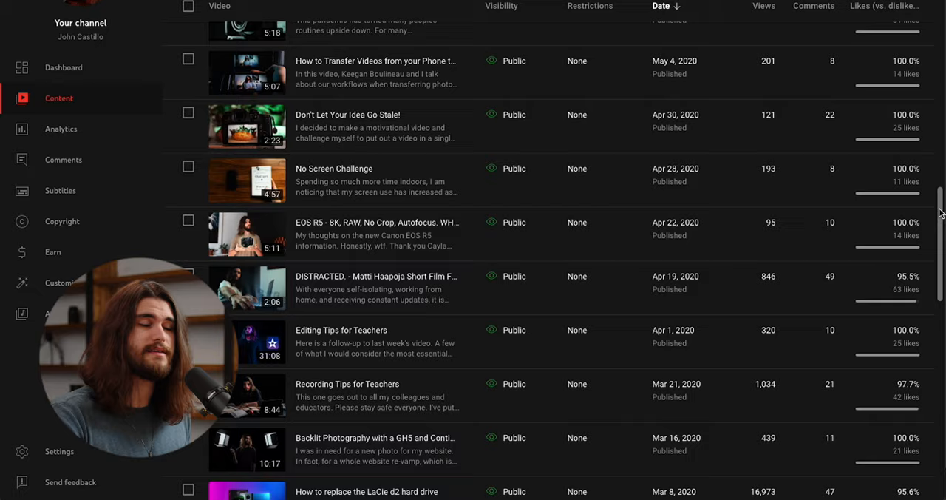
click(60, 129)
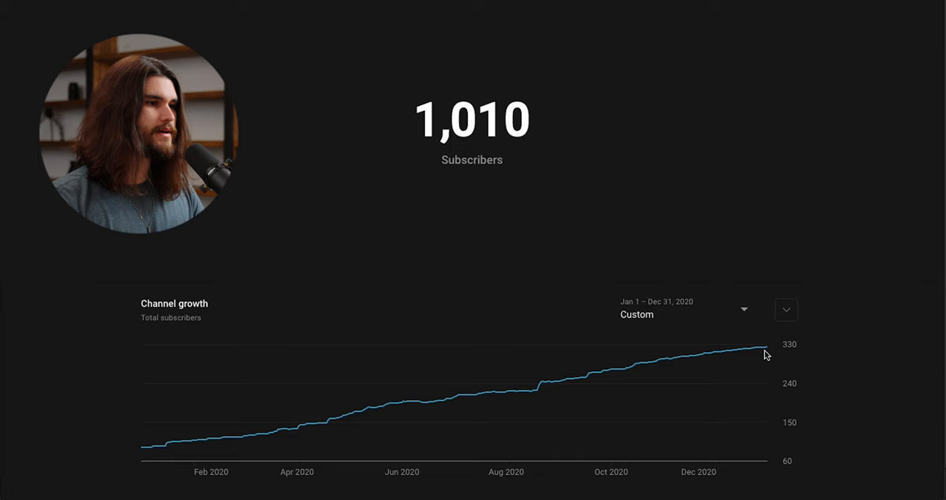
click(59, 98)
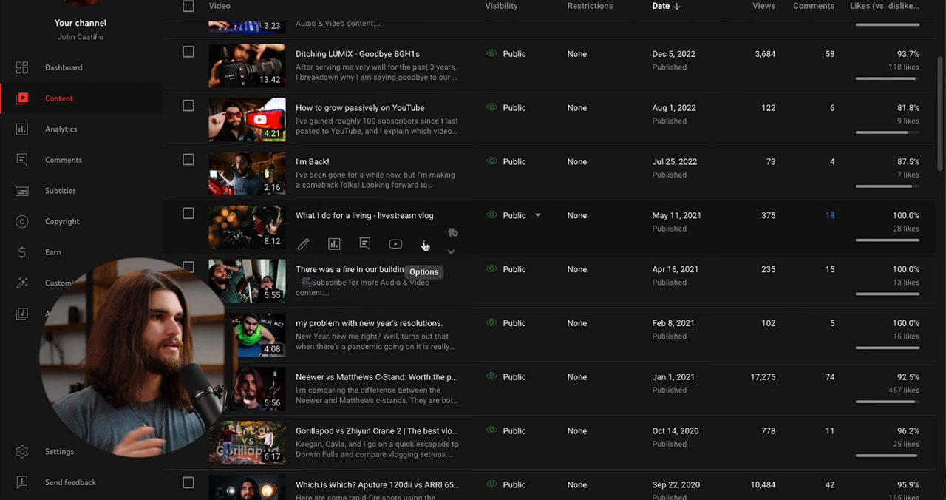
mouse_move(479, 198)
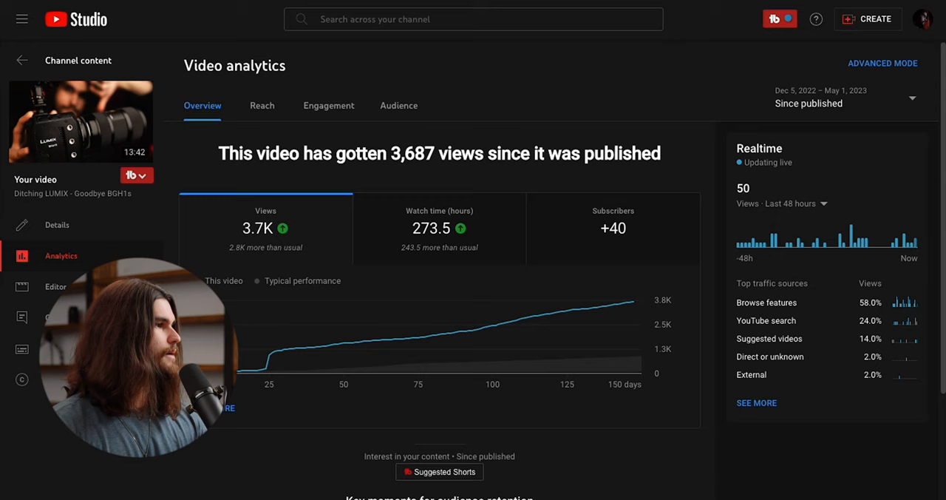
mouse_move(263, 369)
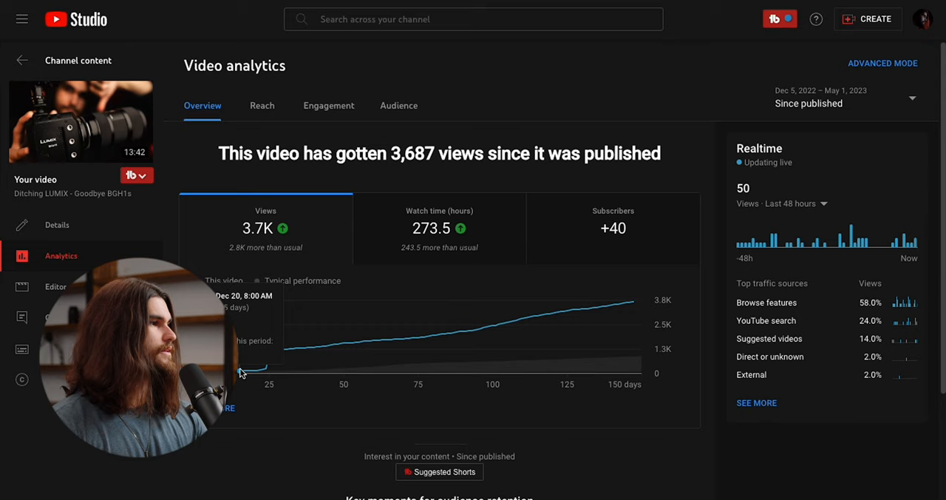
Scroll down the video list to the Ditching LUMIX – Goodbye BGH1s row
scroll(down, 3)
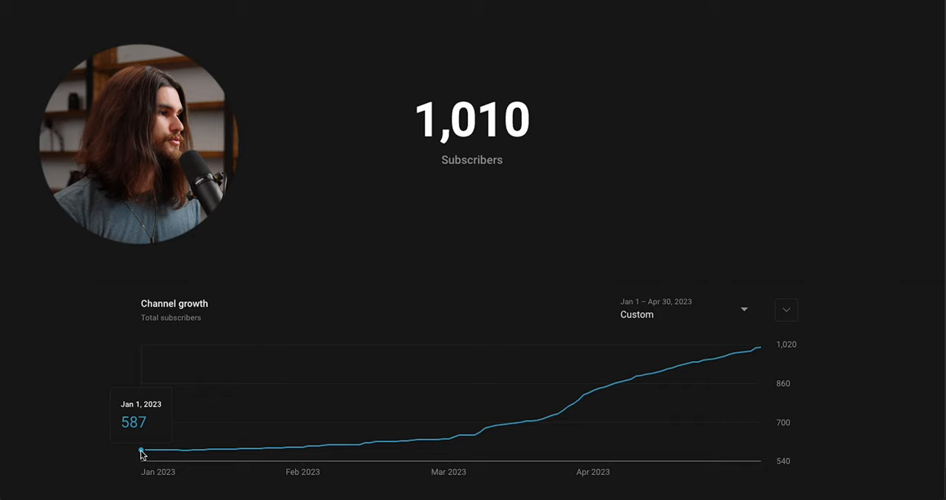
mouse_move(761, 349)
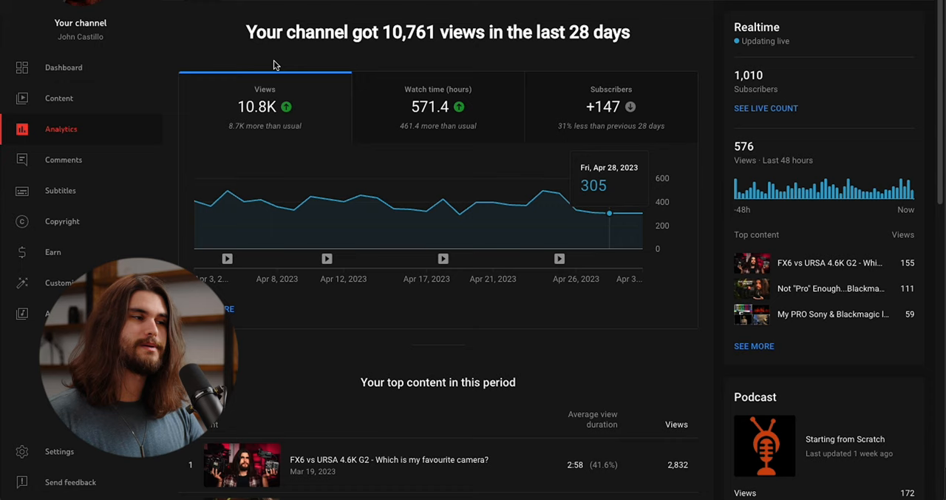
mouse_move(353, 77)
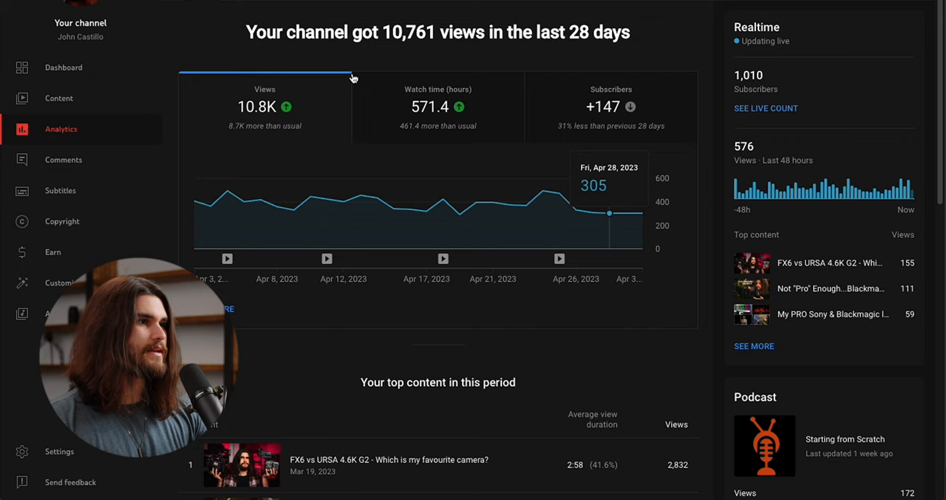
mouse_move(789, 214)
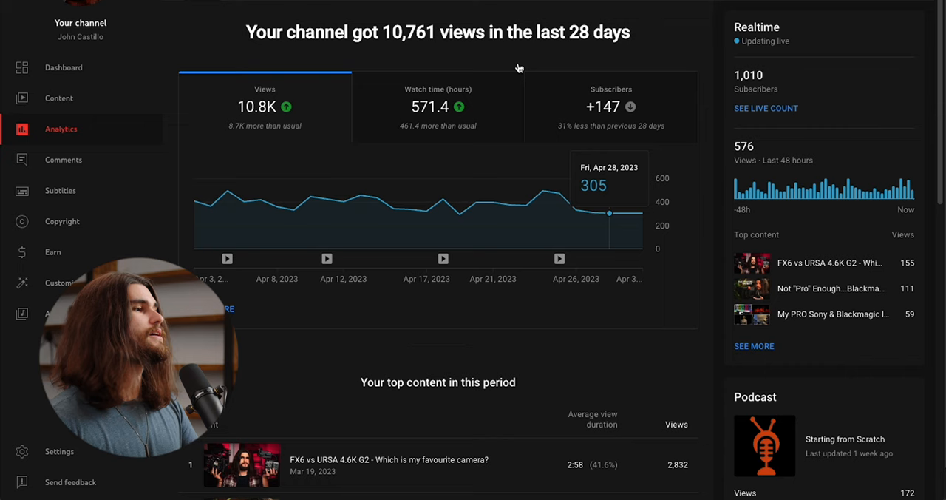
mouse_move(613, 148)
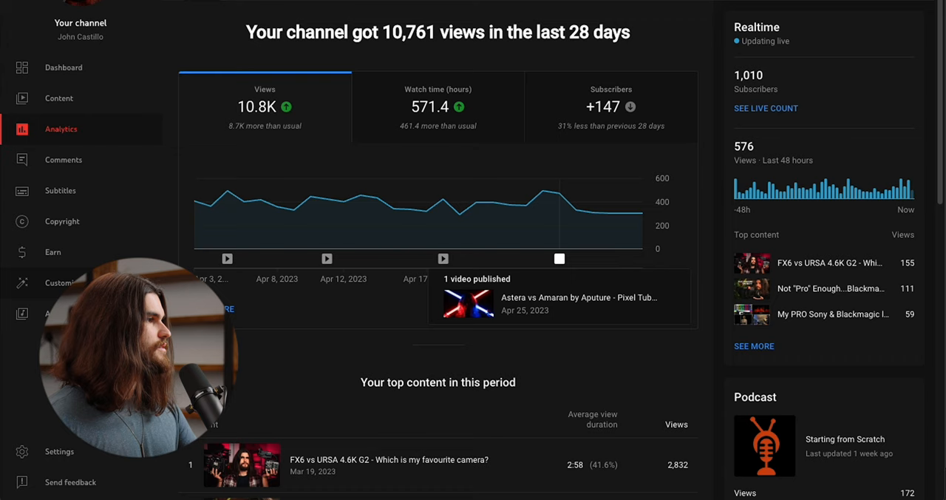
Show the Earn page's How do I join? section with subscriber and watch-hour progress
click(53, 252)
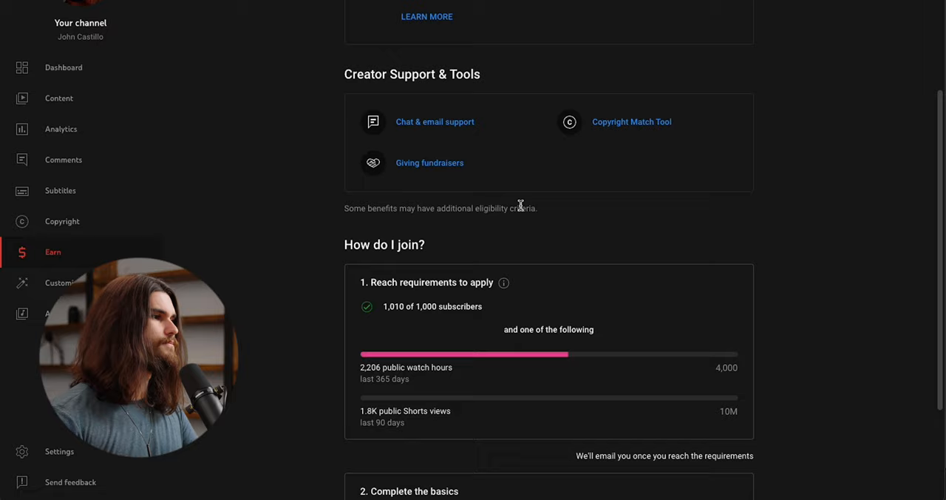
scroll(down, 3)
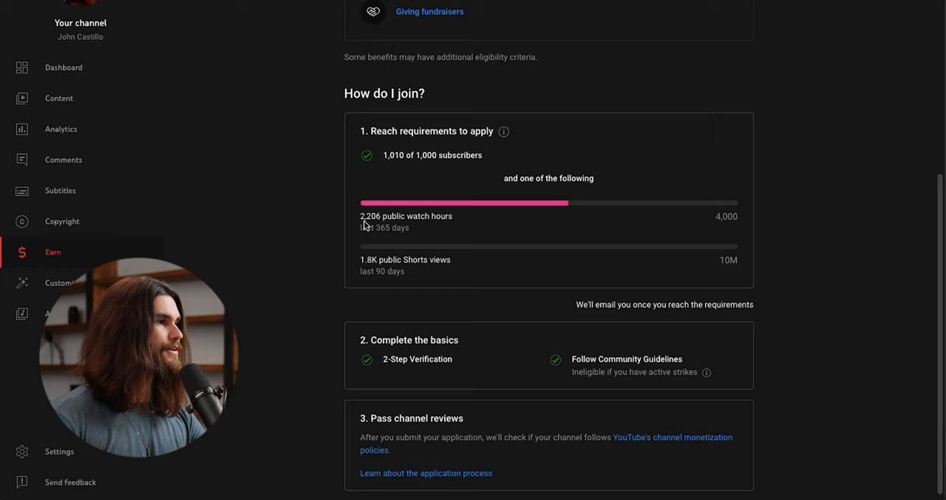
mouse_move(653, 184)
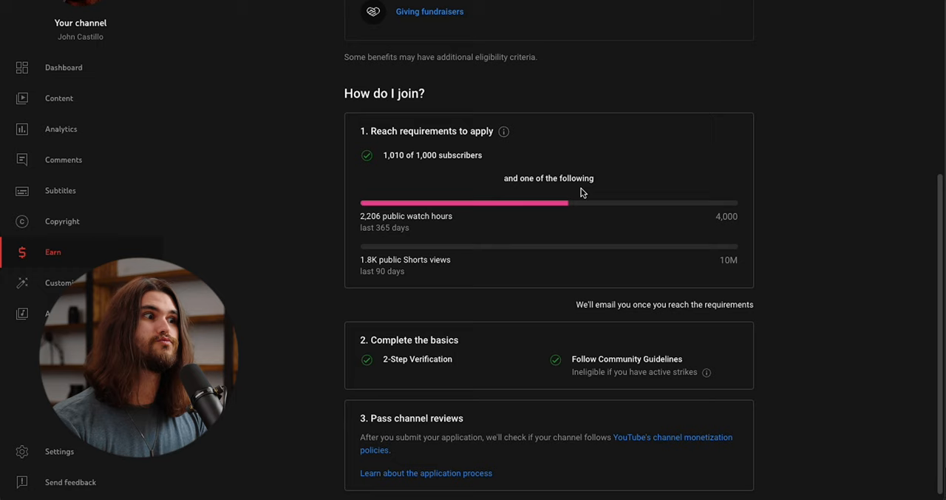
mouse_move(602, 201)
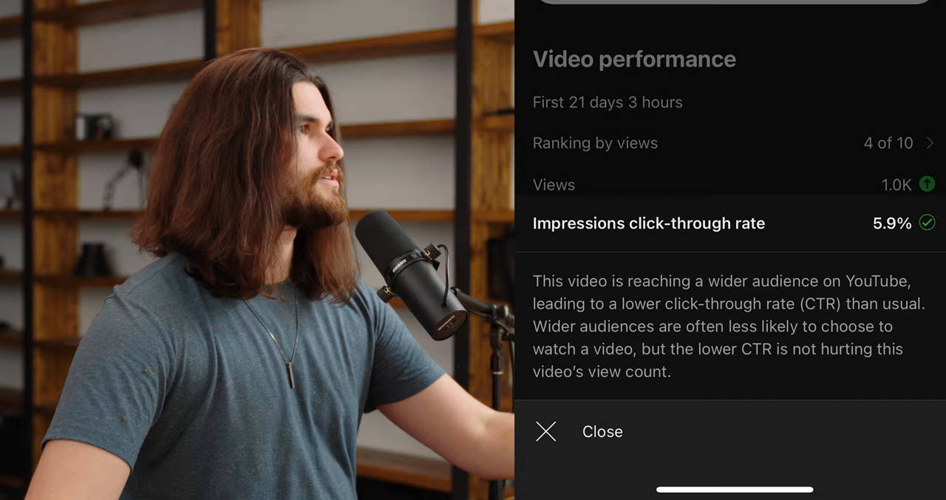
Show impressions click-through rate by Content as a weekly line chart peaking near 10%
click(547, 432)
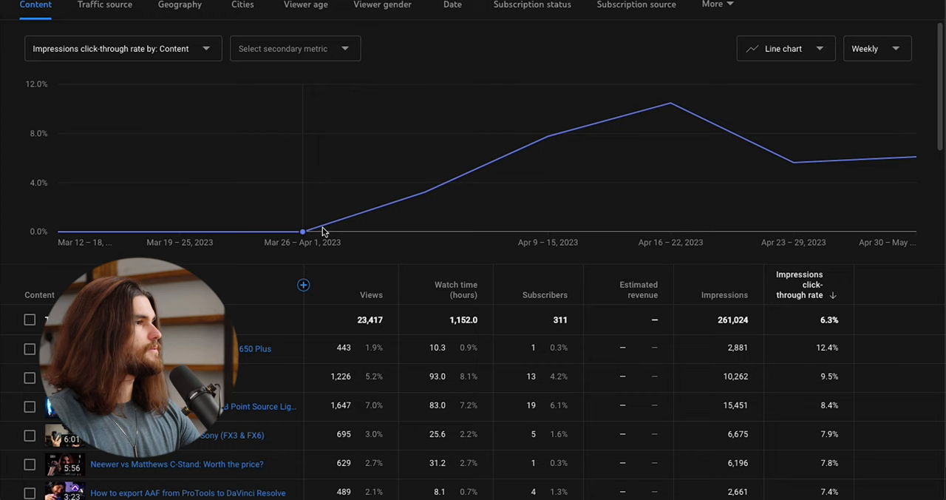
mouse_move(426, 192)
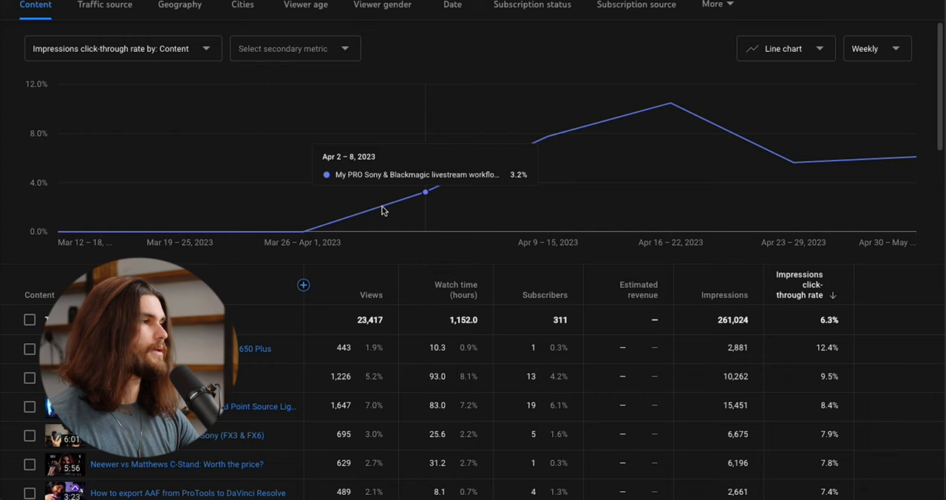
mouse_move(644, 116)
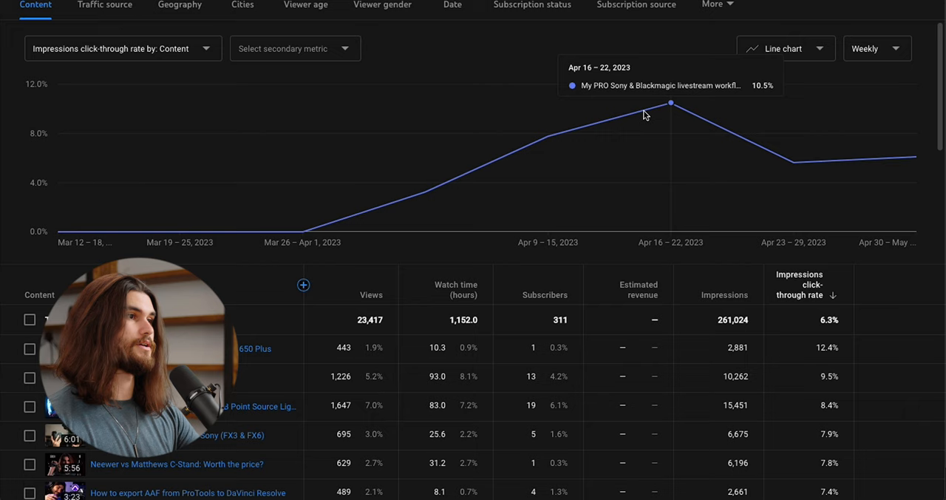
mouse_move(916, 157)
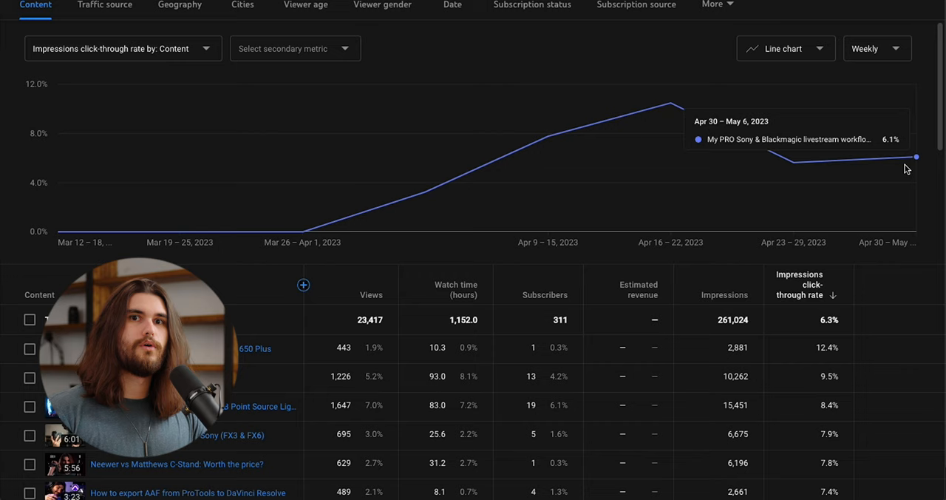